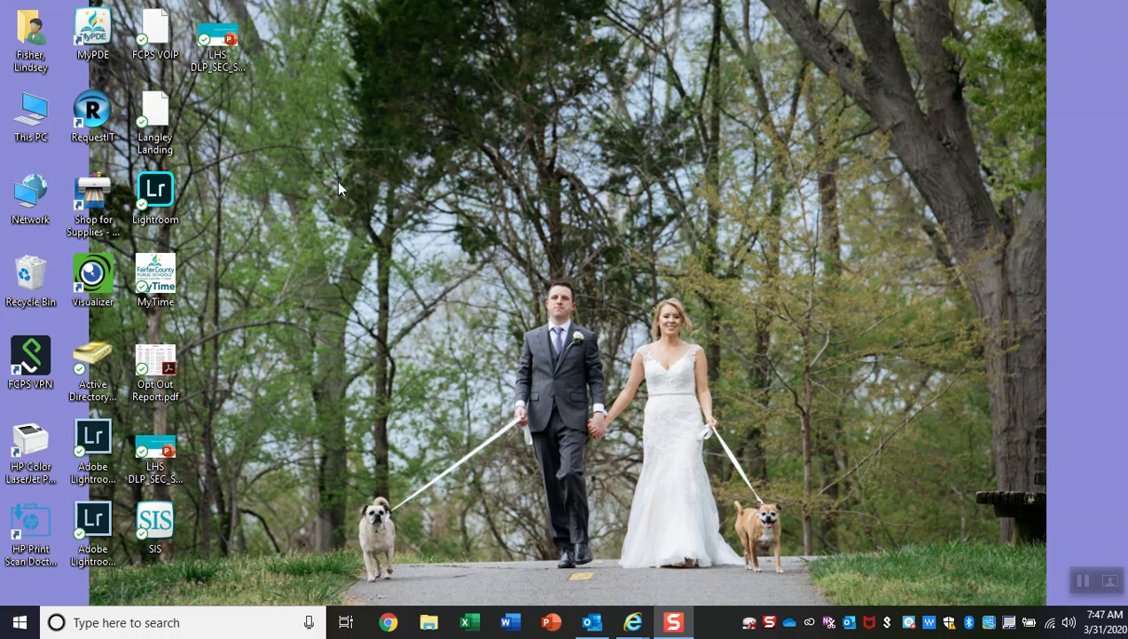
Step: Launch Pulse Secure and connect to the FCPS VPN with the saved username and password
left_click(30, 359)
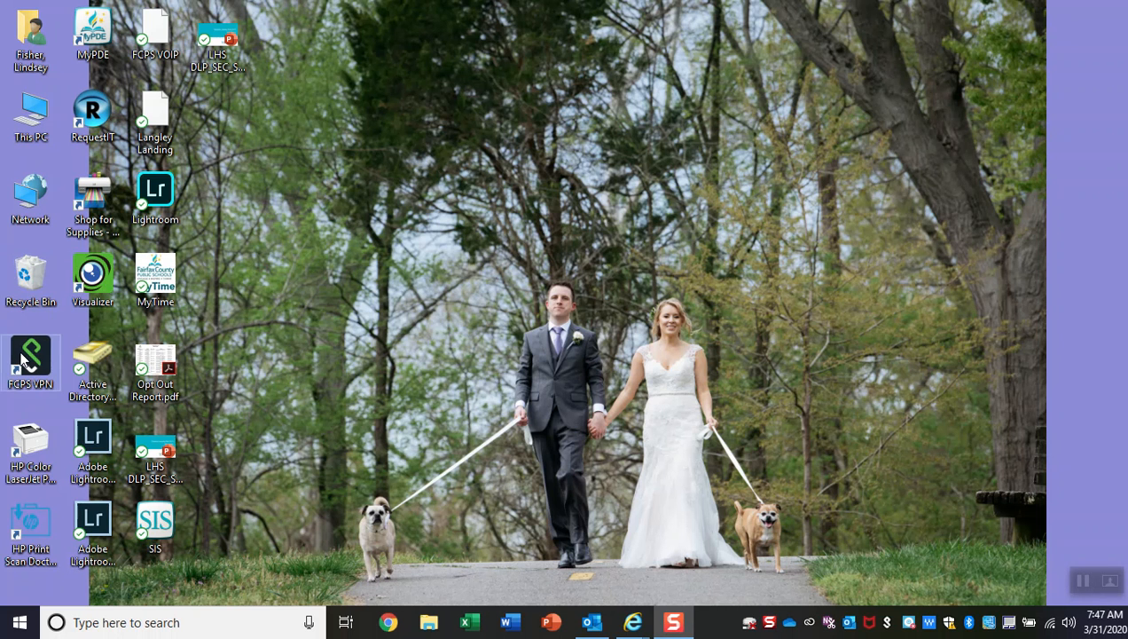
double_click(30, 357)
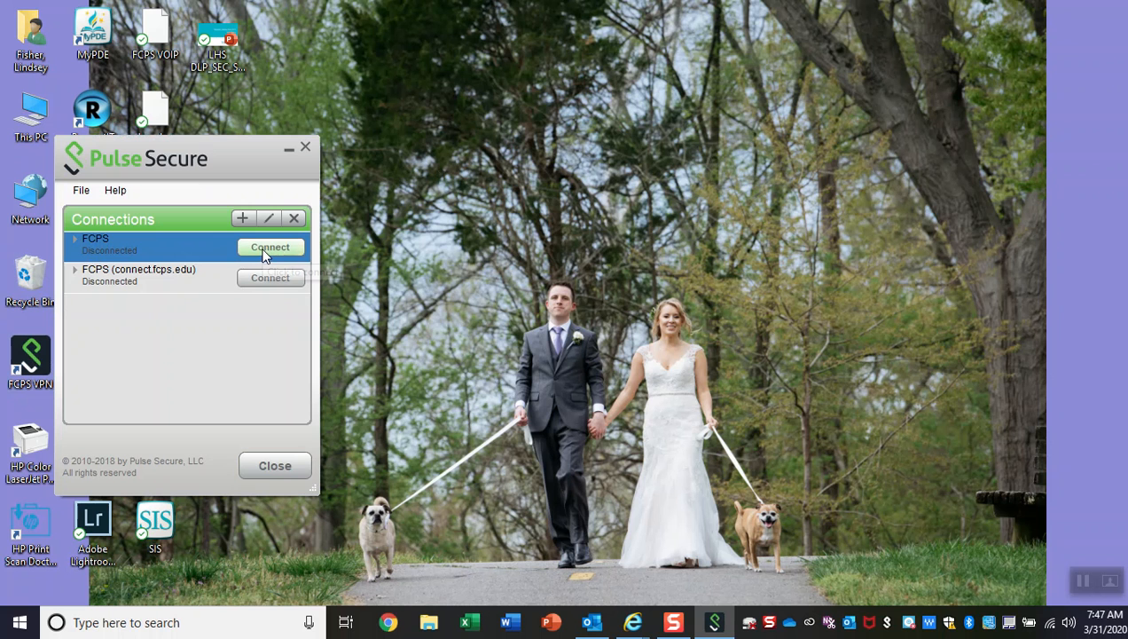
mouse_move(270, 258)
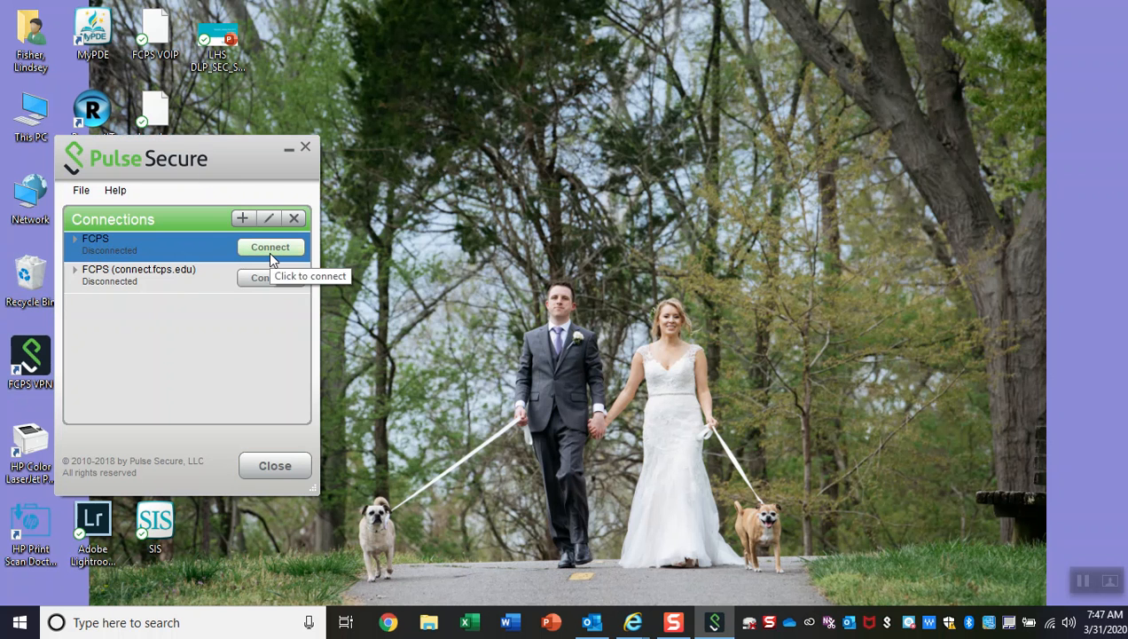
left_click(270, 246)
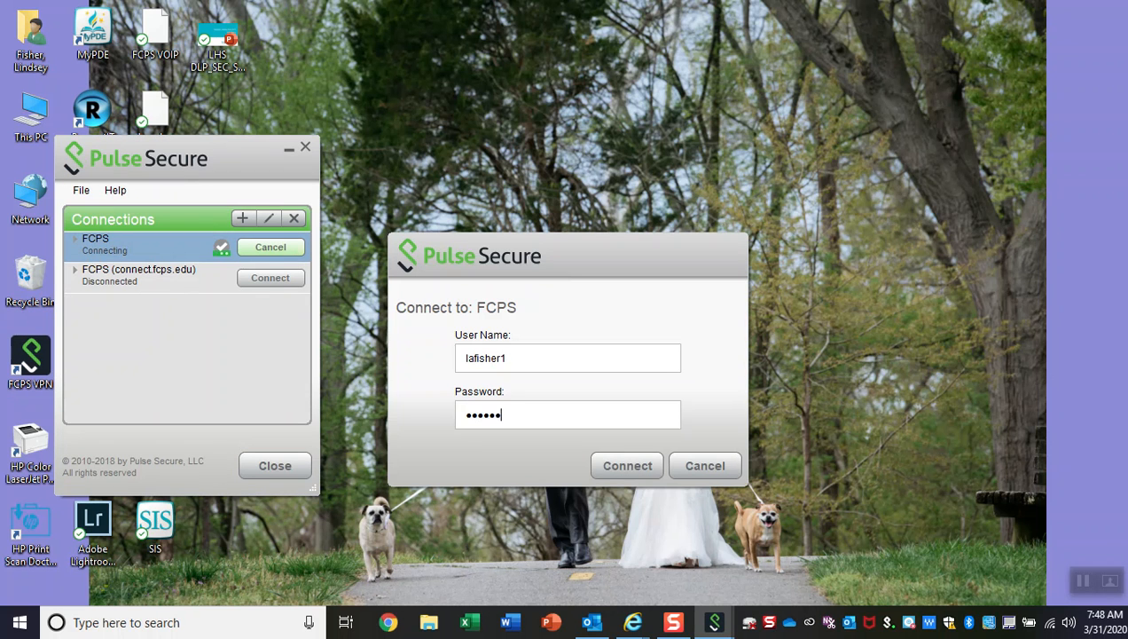
left_click(628, 465)
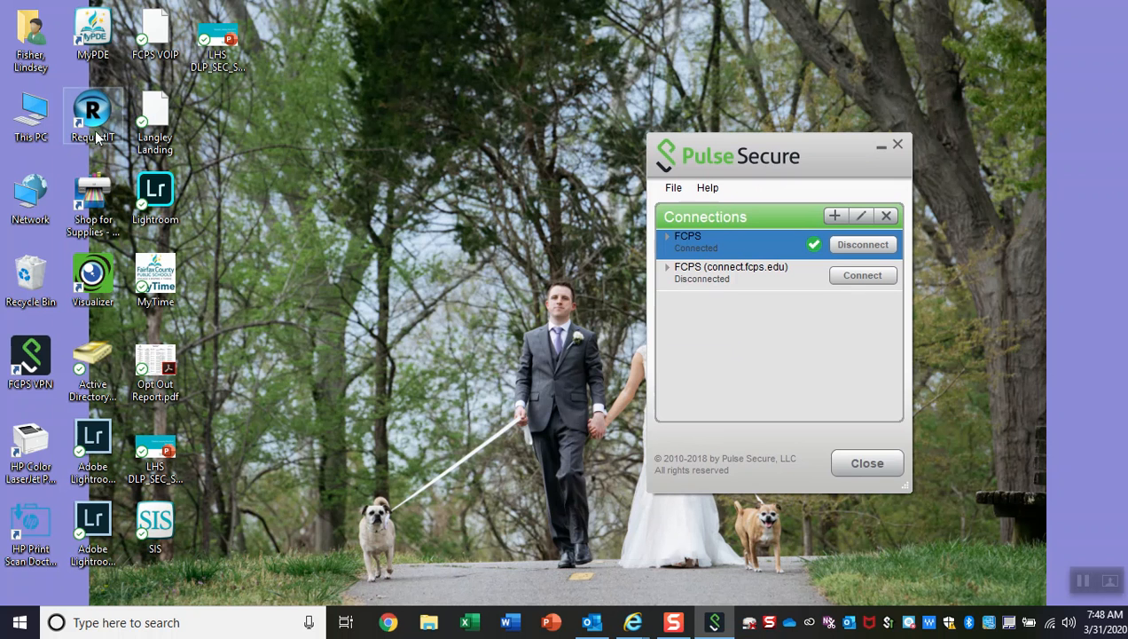
mouse_move(102, 107)
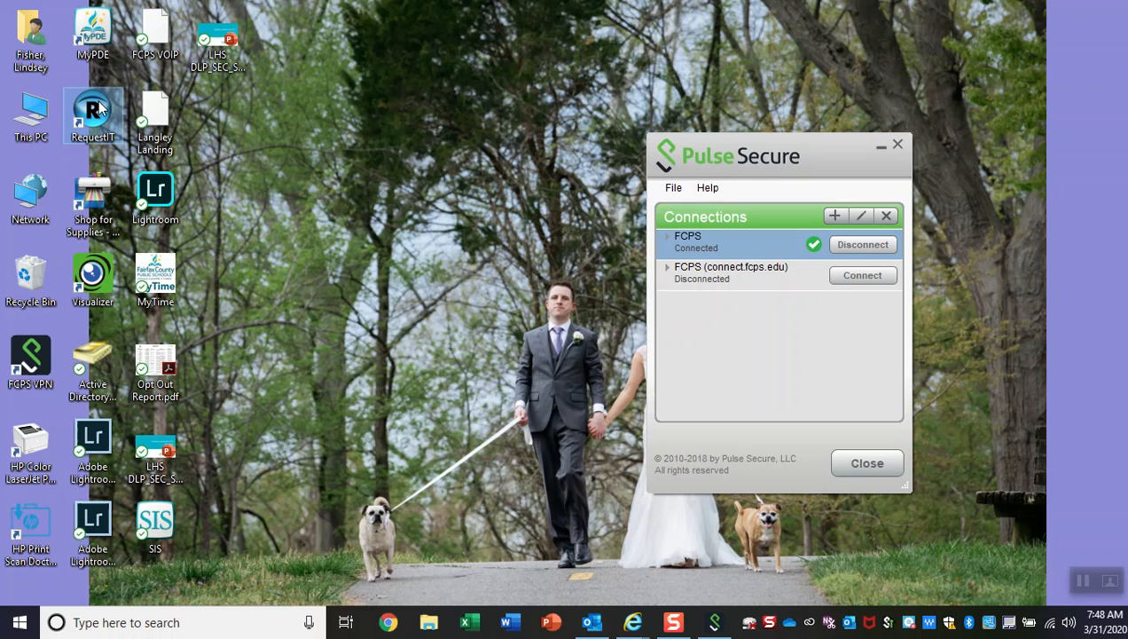
Step: Launch RequestIT and start a Fix My › Equipment › Computer request for Langley High
double_click(92, 115)
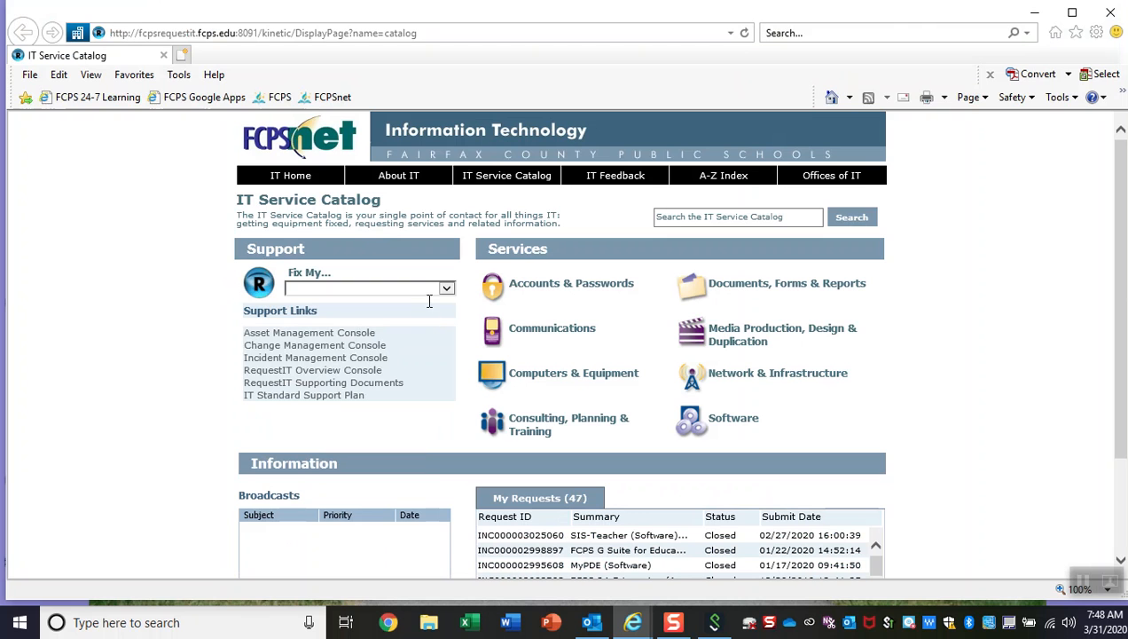
mouse_move(429, 277)
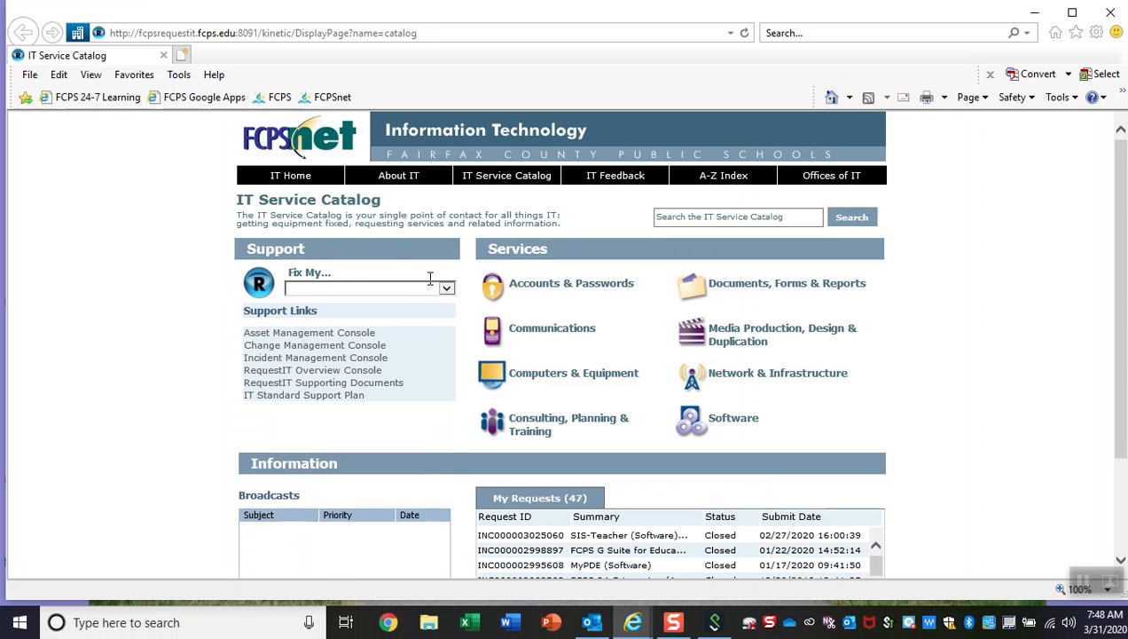
left_click(447, 288)
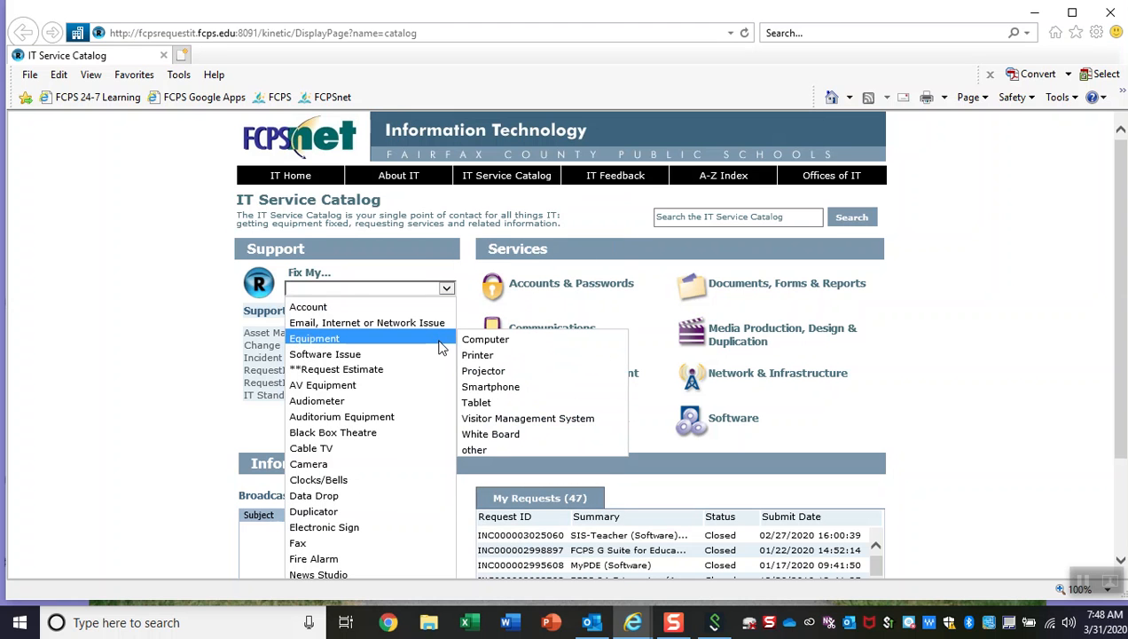
left_click(486, 339)
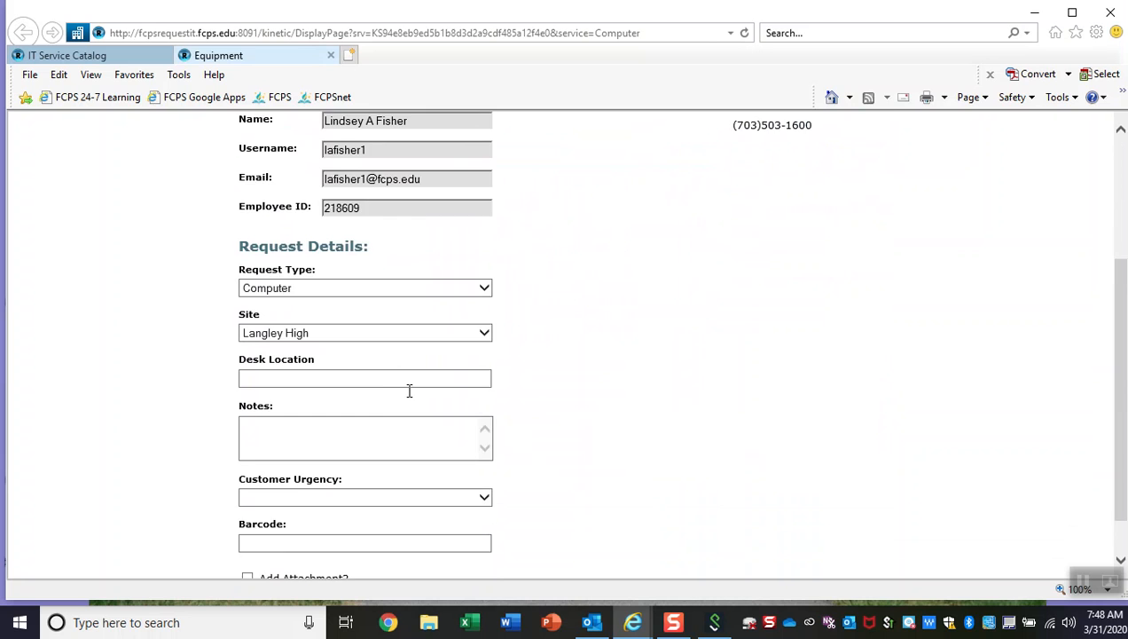
Step: Visit the Notes and Barcode fields, then check Add Attachment? to reveal Work Log Details
scroll("down", 3)
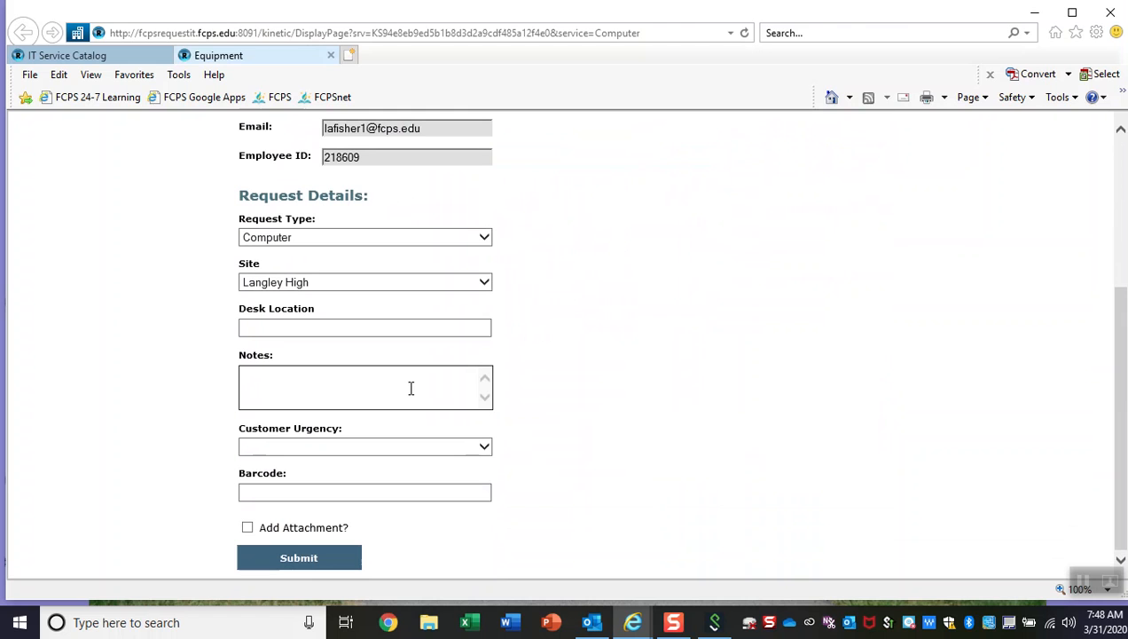
left_click(366, 387)
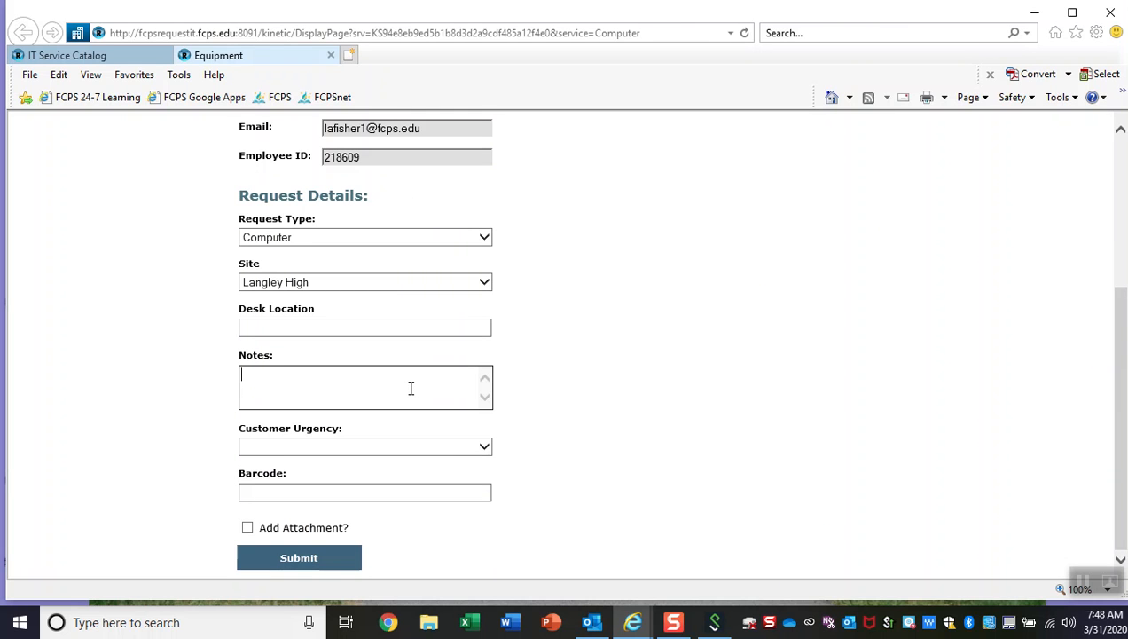
left_click(364, 493)
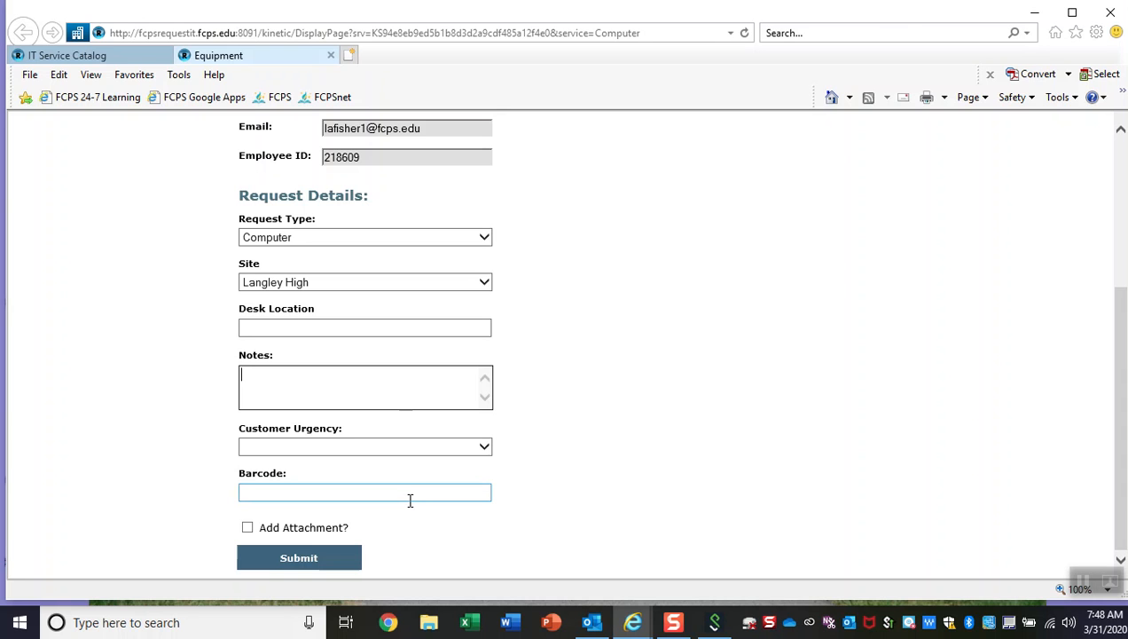
left_click(365, 493)
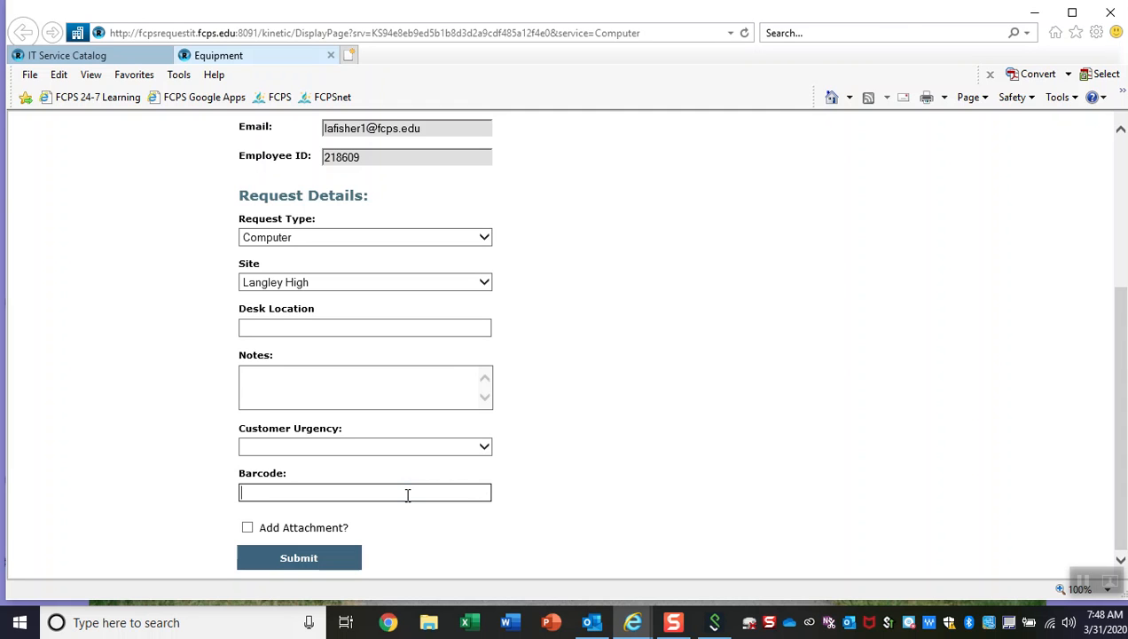
mouse_move(342, 525)
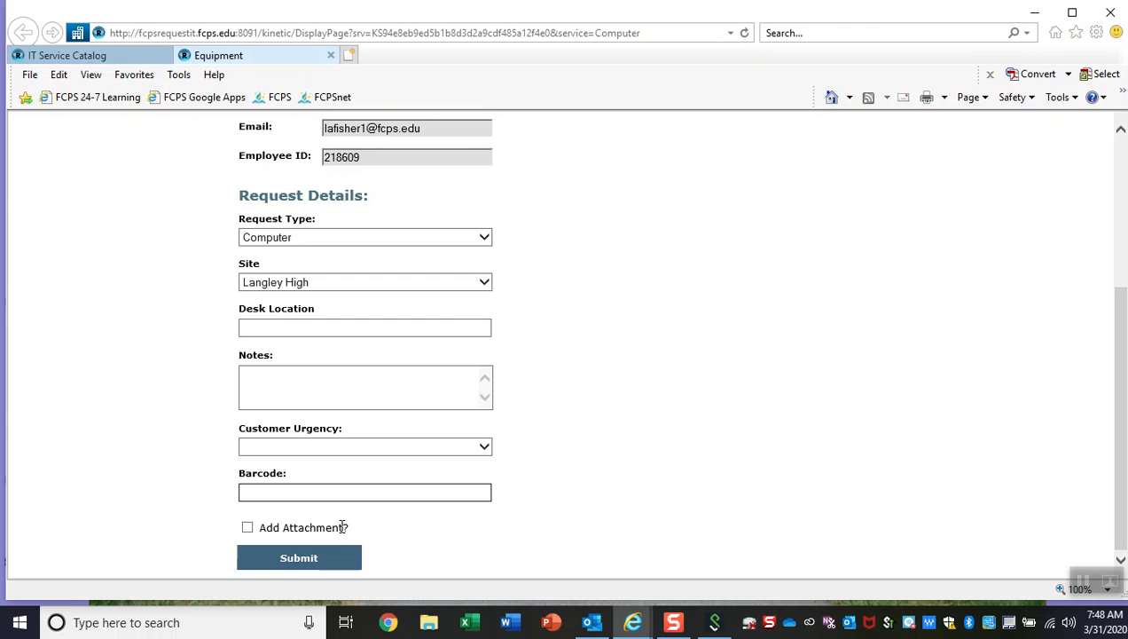
left_click(248, 527)
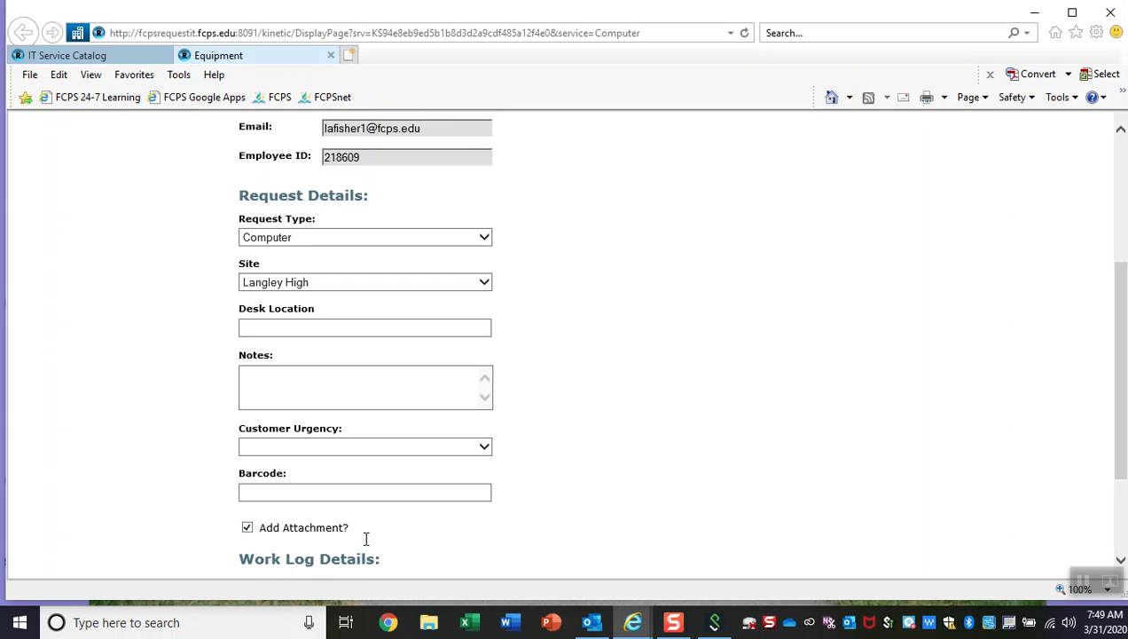
scroll("down", 3)
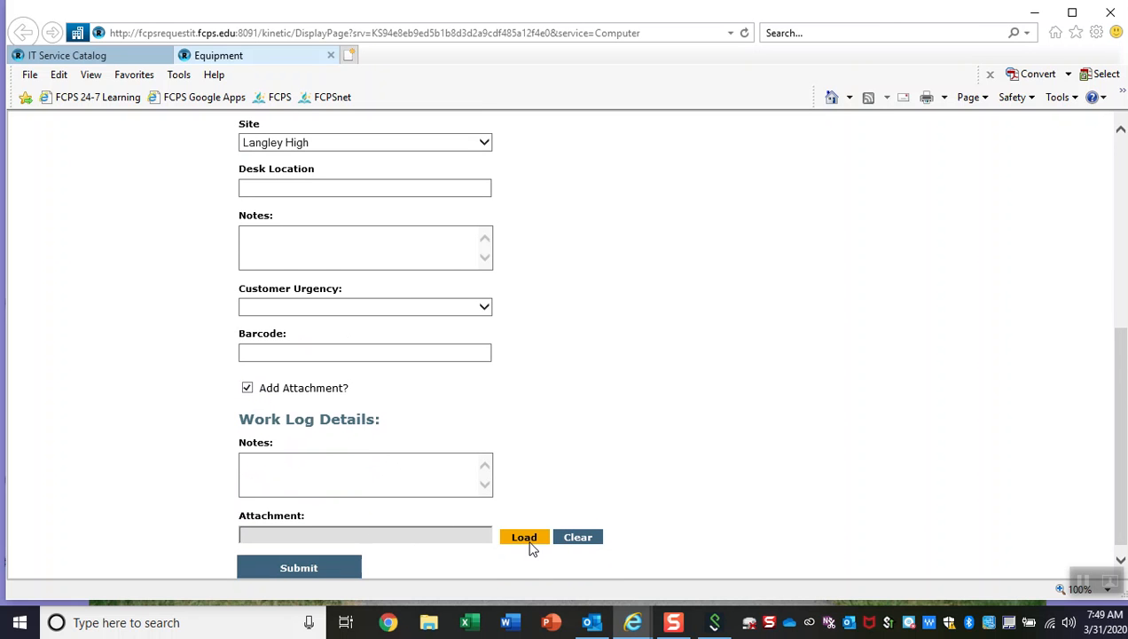
left_click(524, 536)
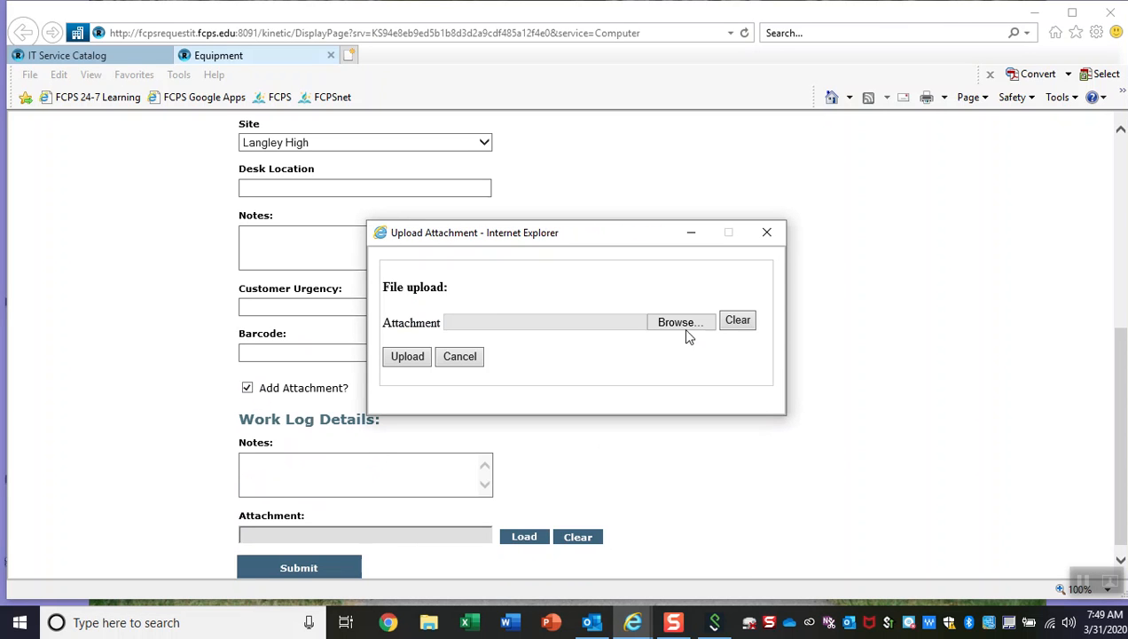
left_click(680, 321)
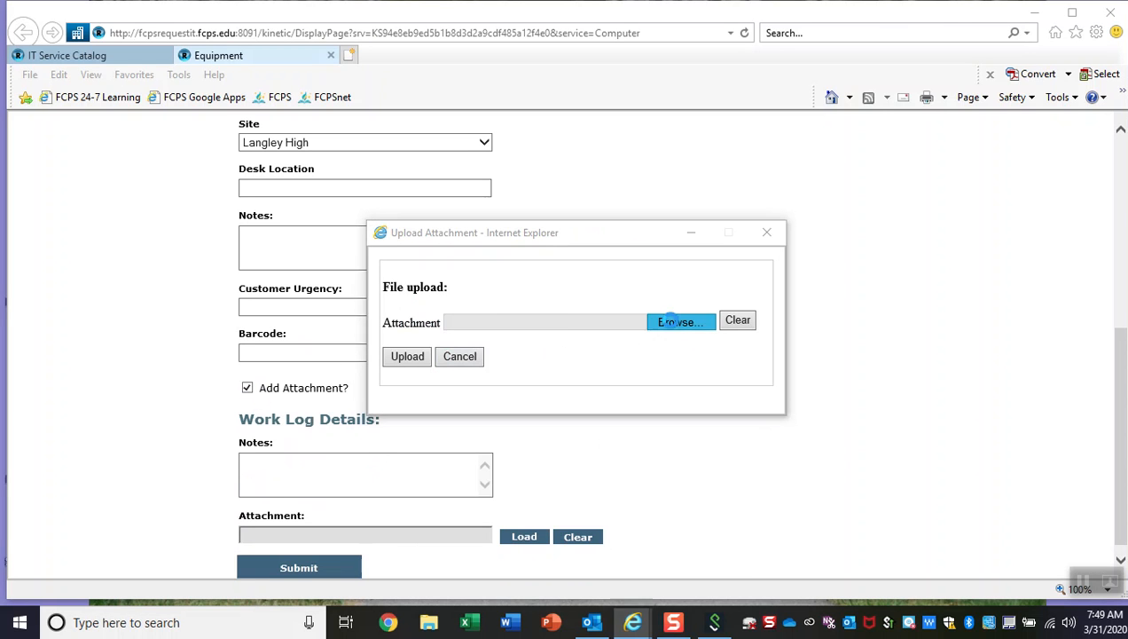
left_click(680, 321)
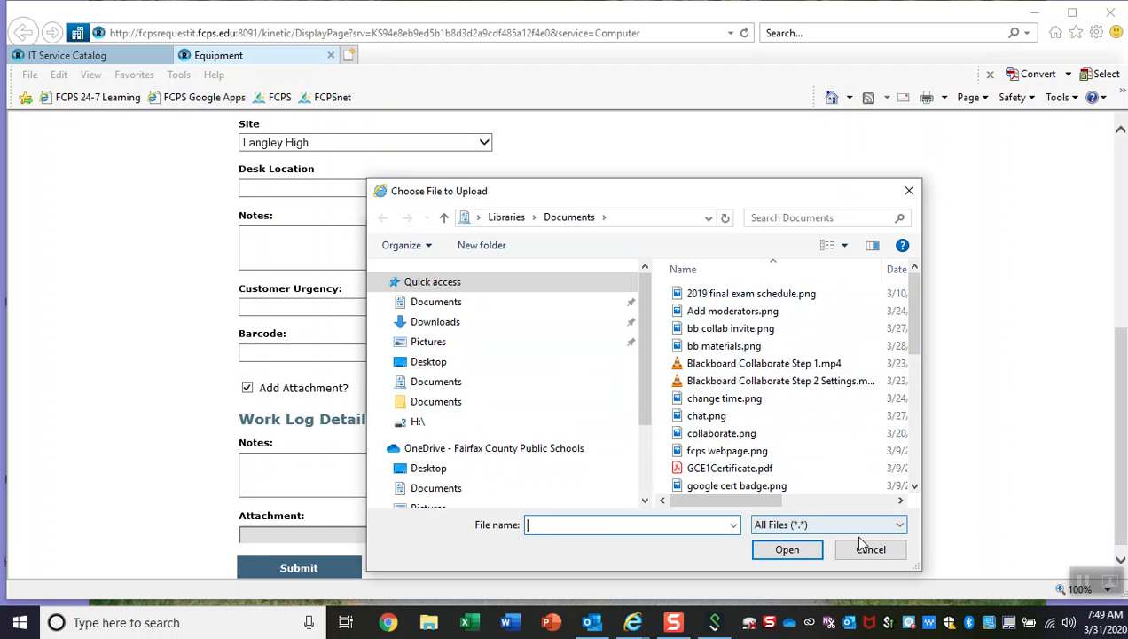
left_click(871, 550)
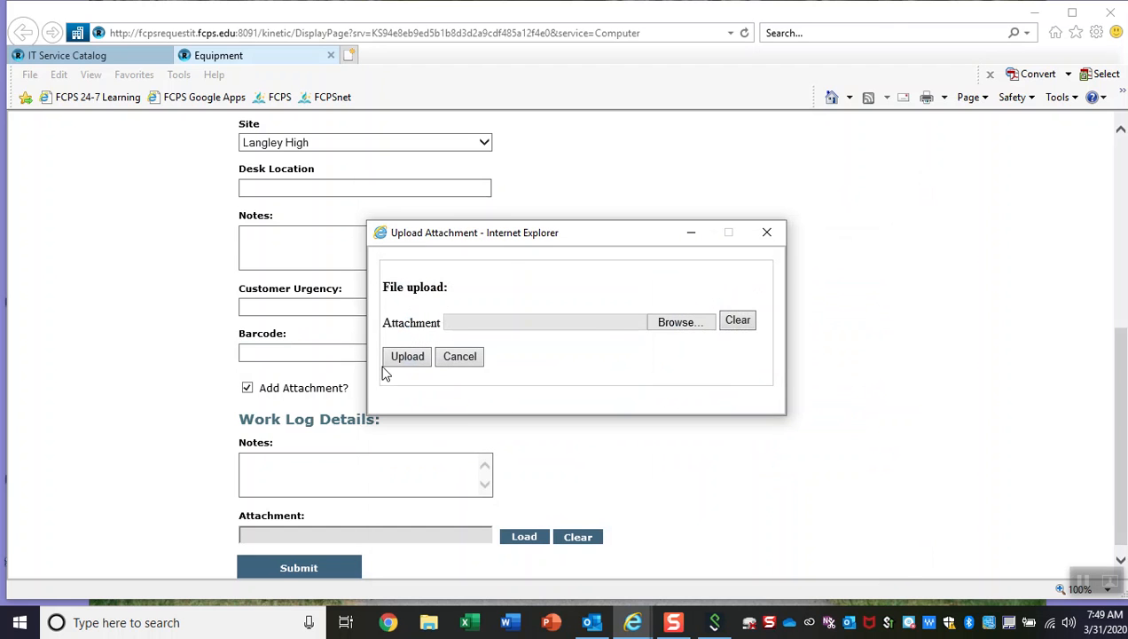
left_click(460, 355)
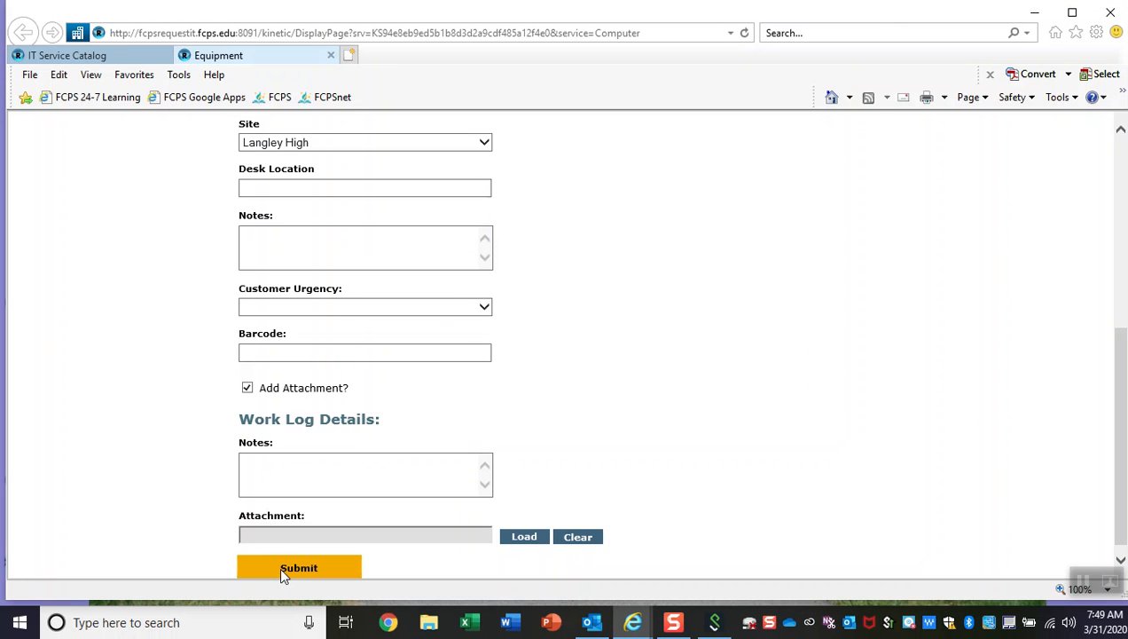
Step: Return to the IT Service Catalog home and reopen the Fix My category list
scroll("up", 3)
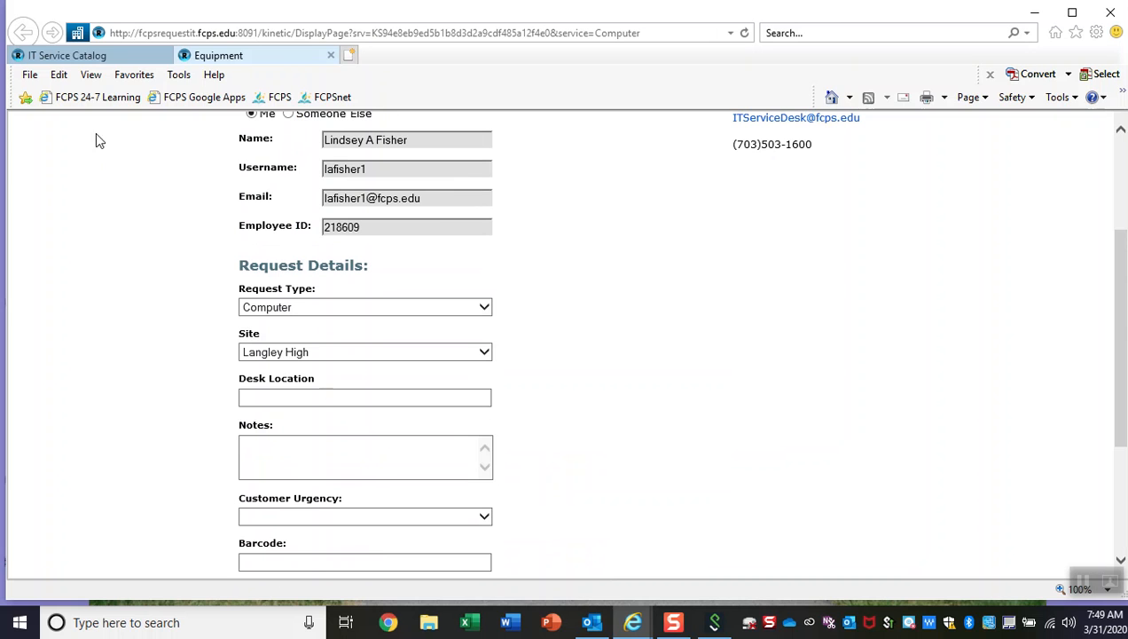
mouse_move(394, 32)
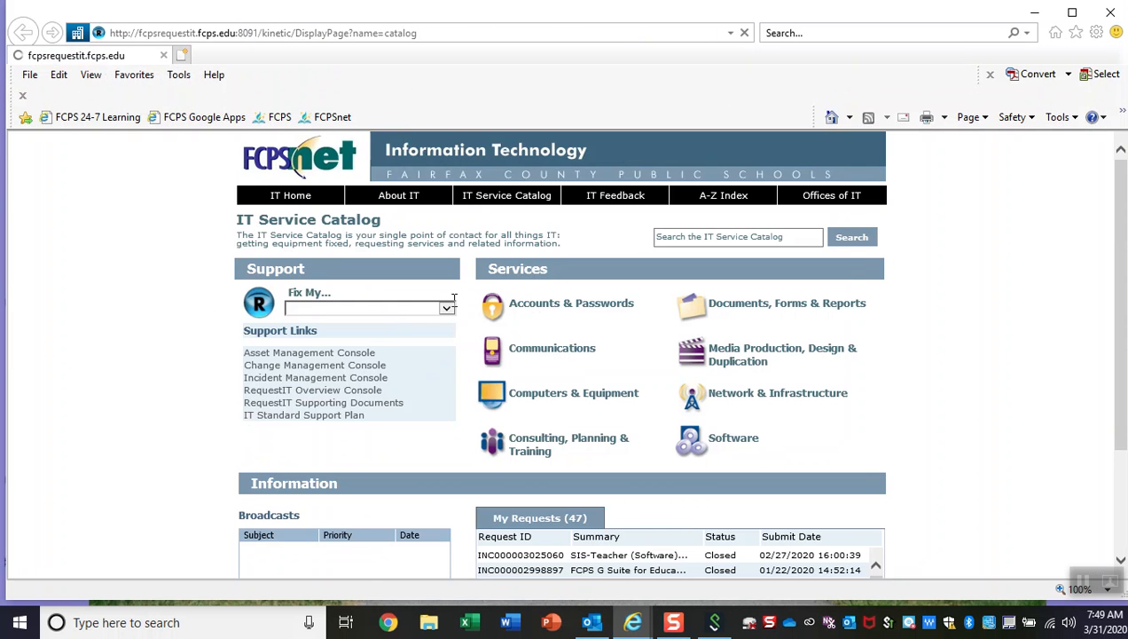
left_click(447, 309)
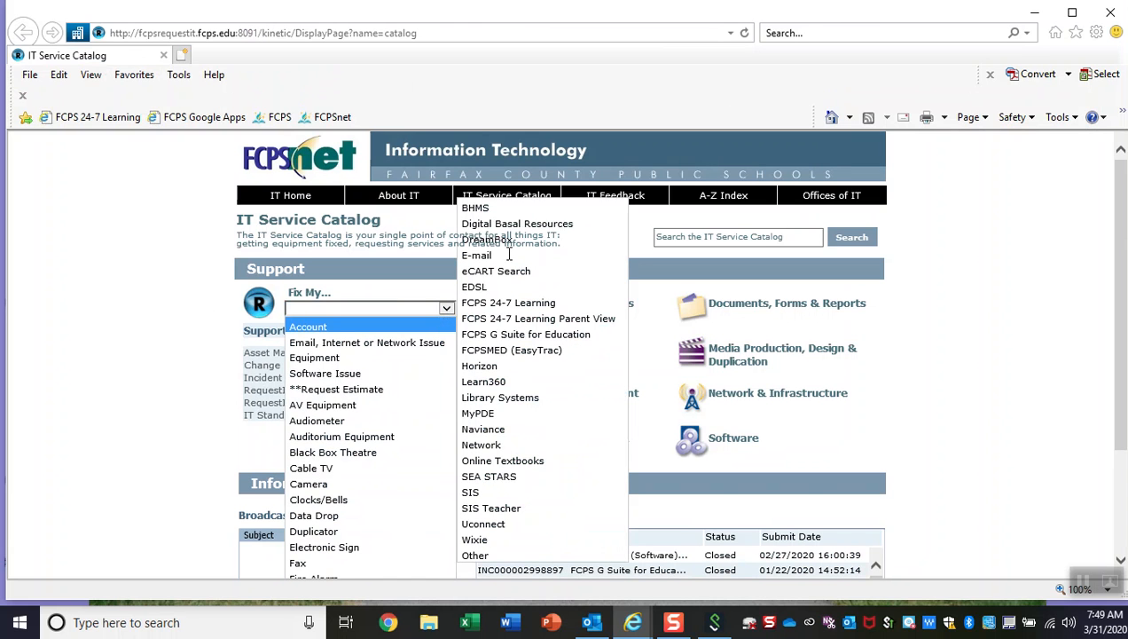
mouse_move(529, 539)
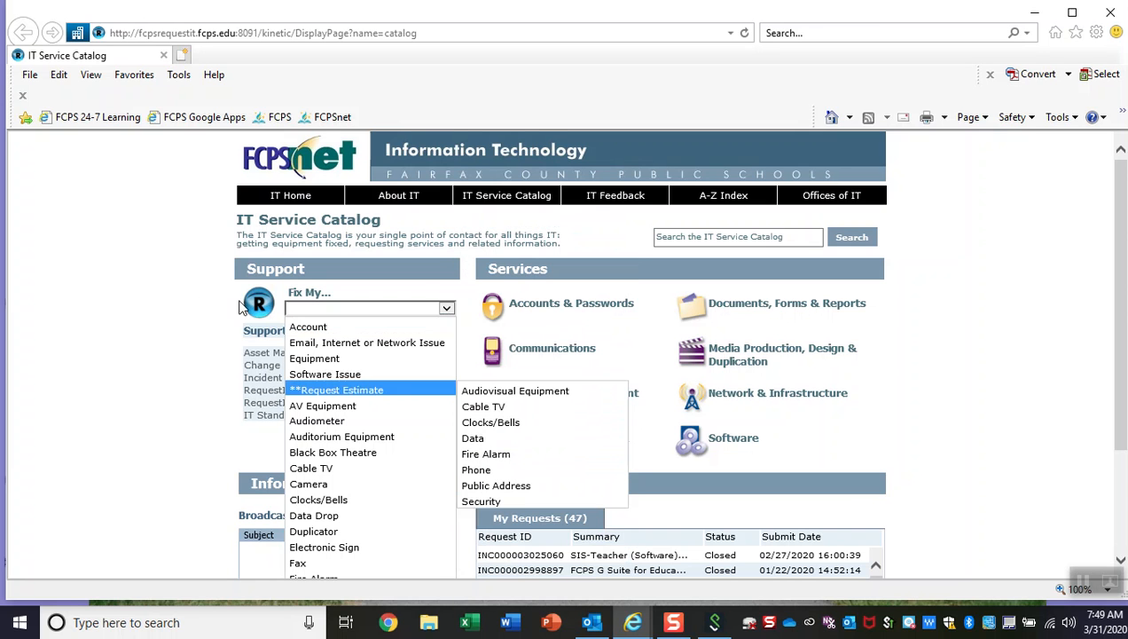
mouse_move(367, 342)
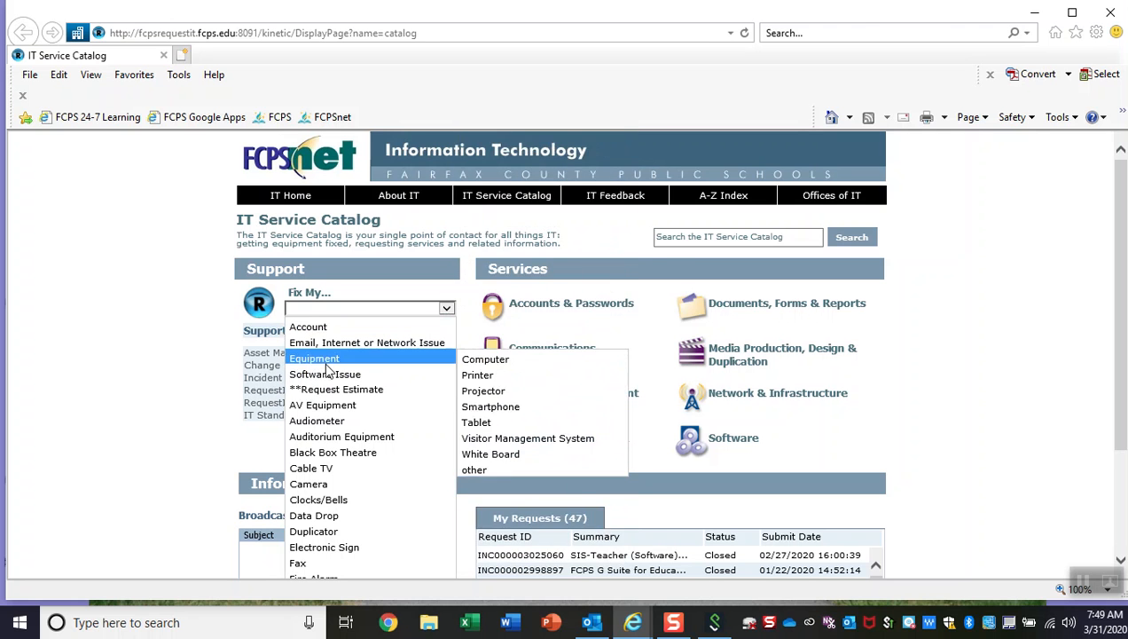
mouse_move(324, 373)
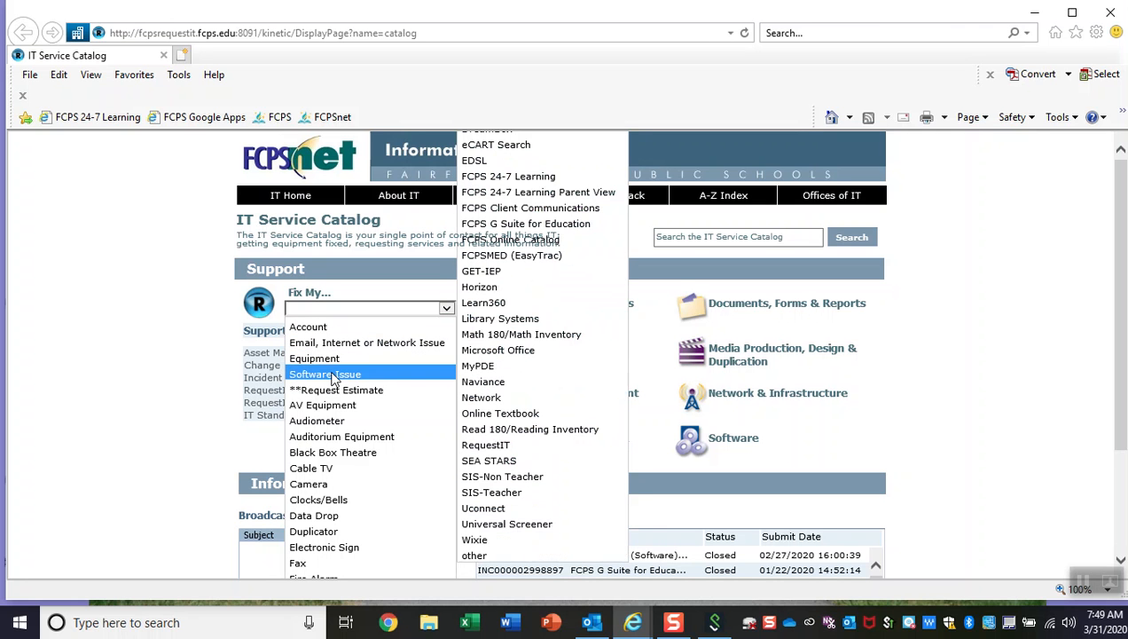